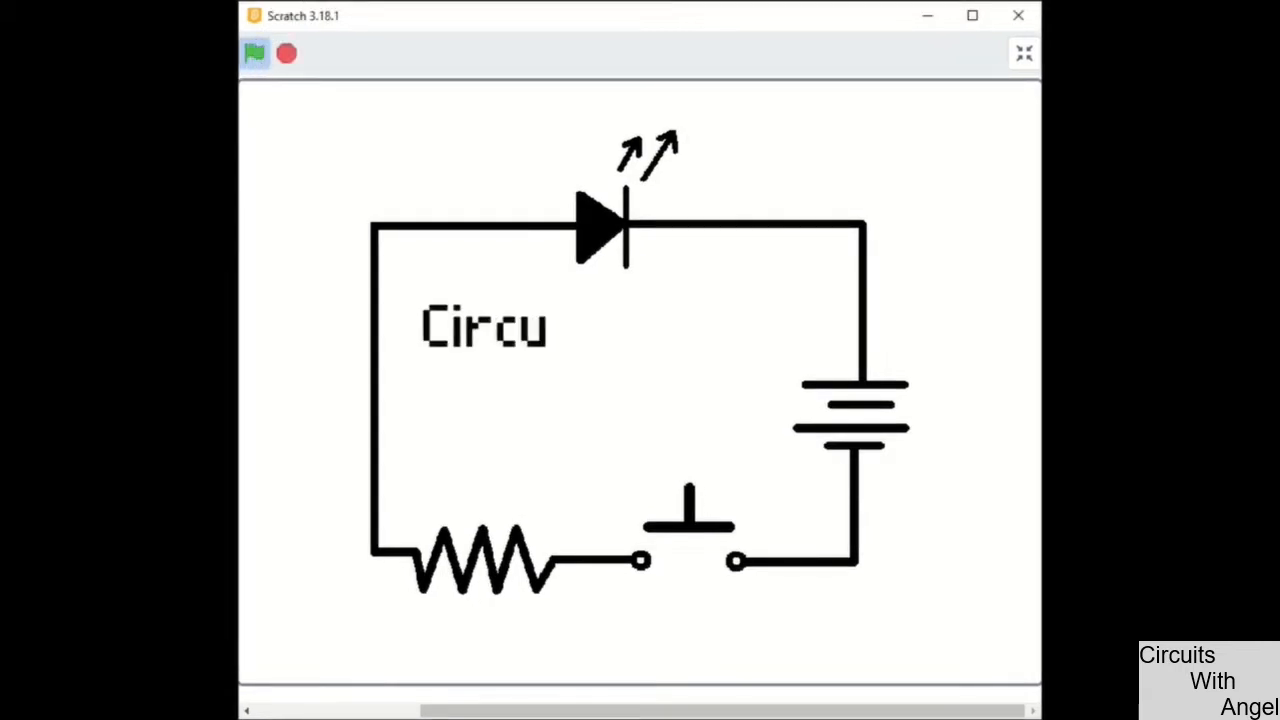
Start the Scratch LED circuit animation with the green flag.
left_click(255, 53)
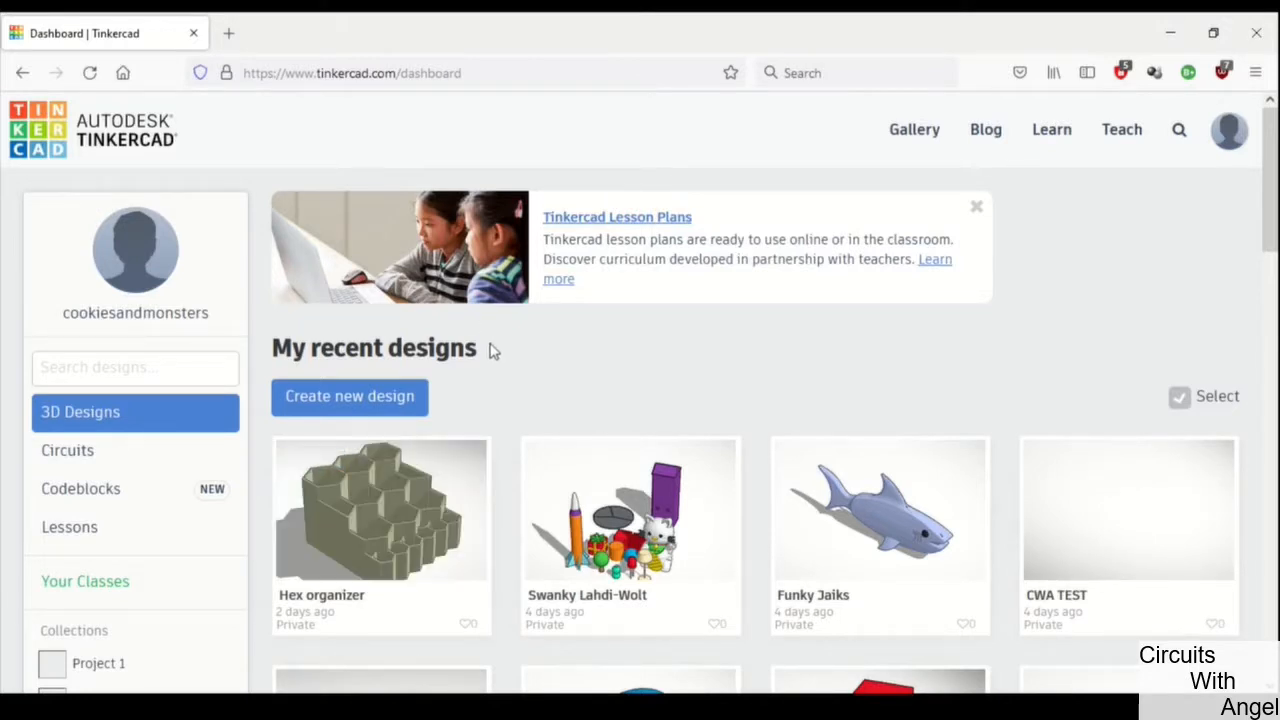
mouse_move(560, 371)
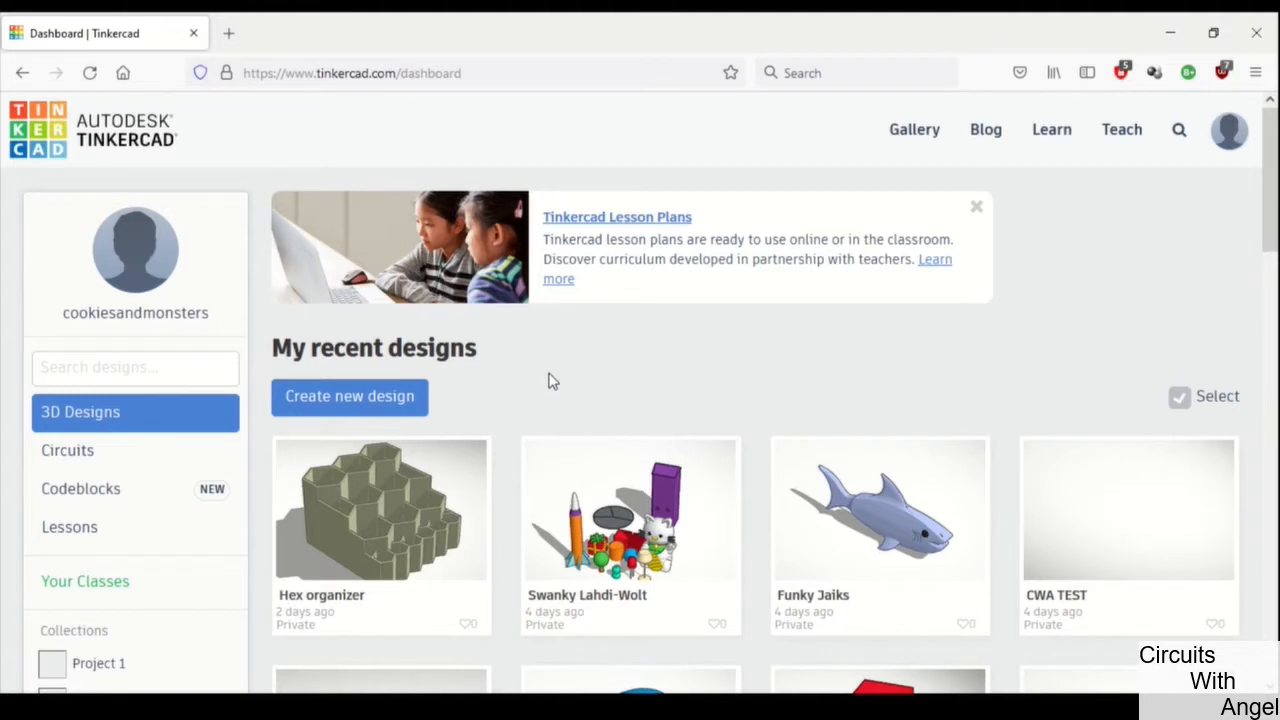
mouse_move(547, 383)
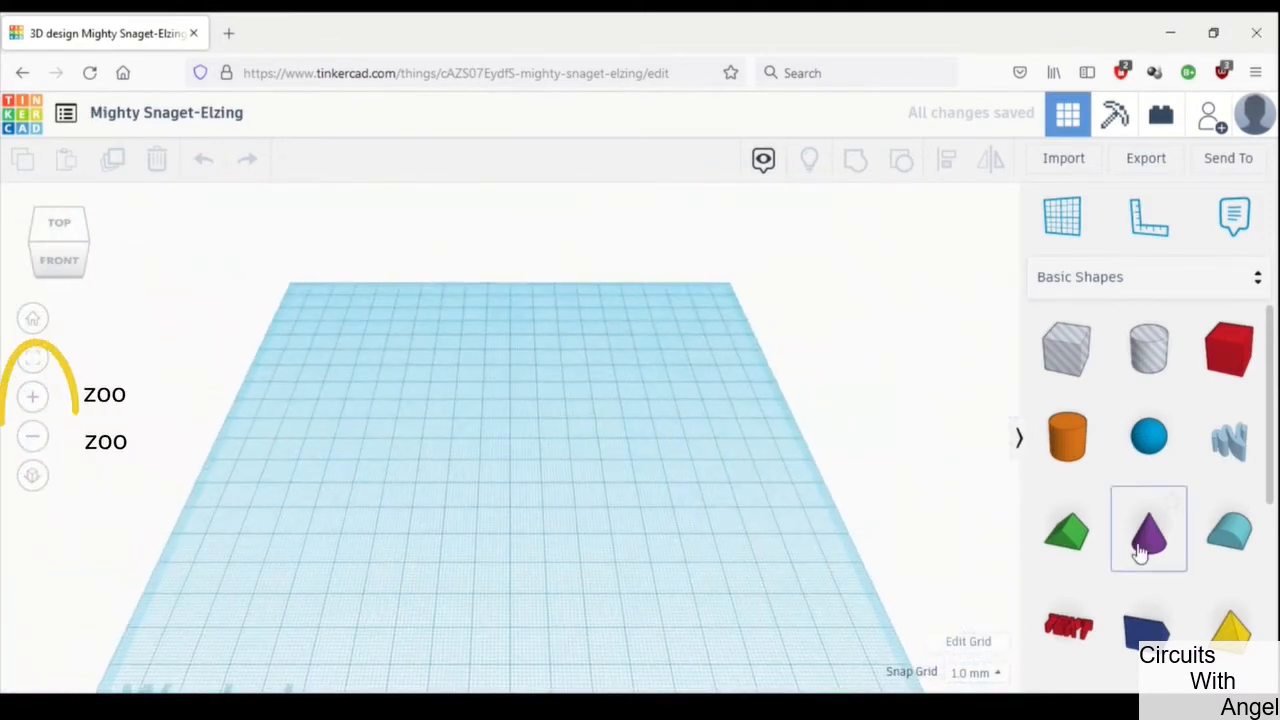
left_click(32, 440)
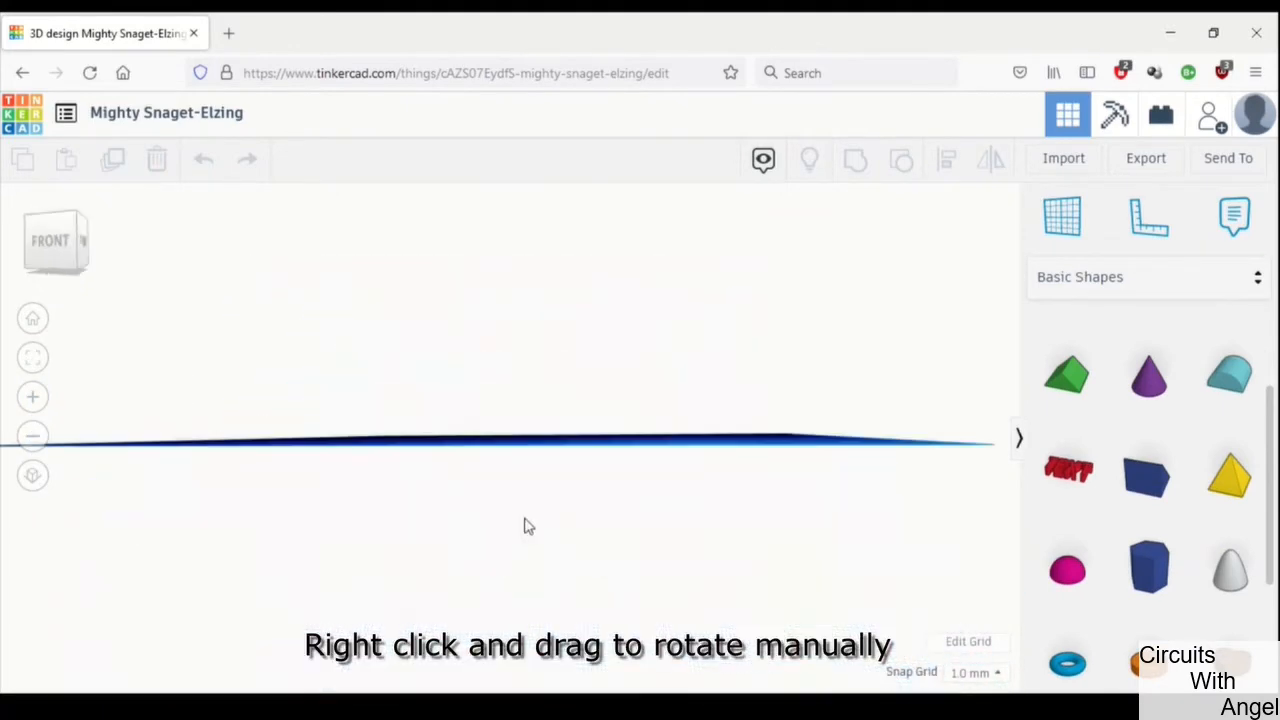
left_click_drag(528, 526, 640, 655)
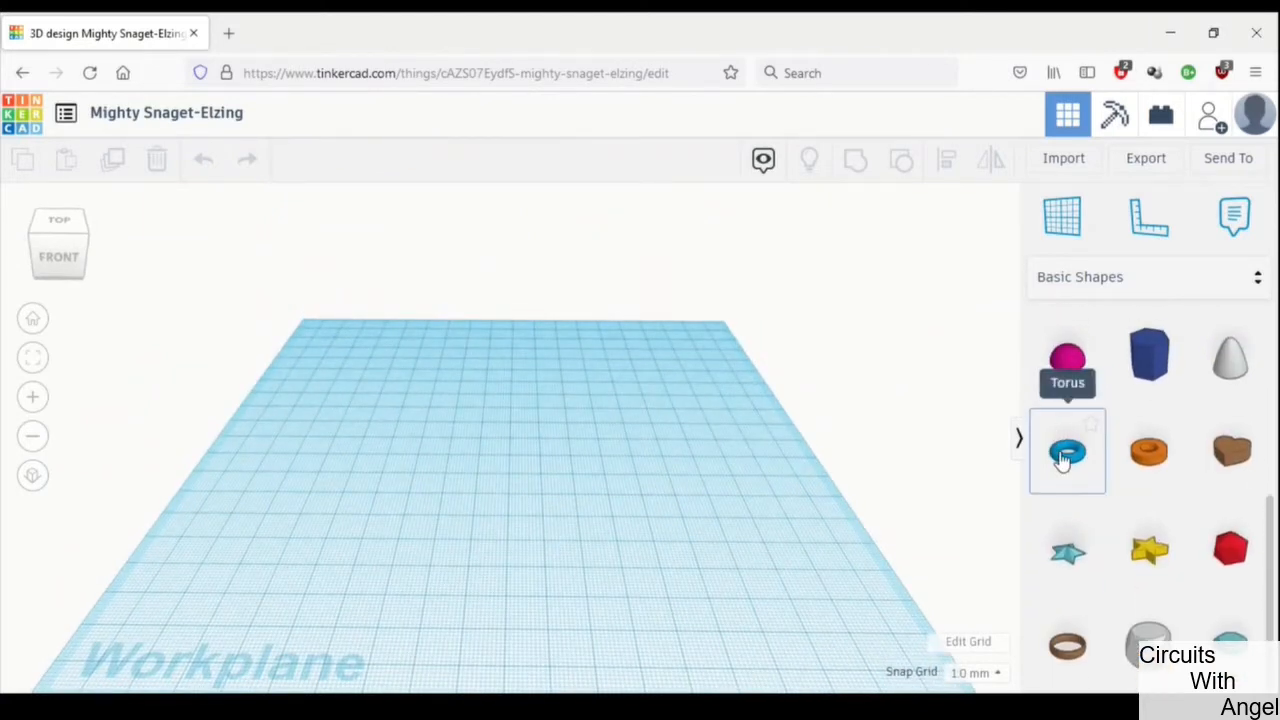
Drop a 20 by 20 mm Torus at the workplane centre and deselect it.
left_click(1067, 451)
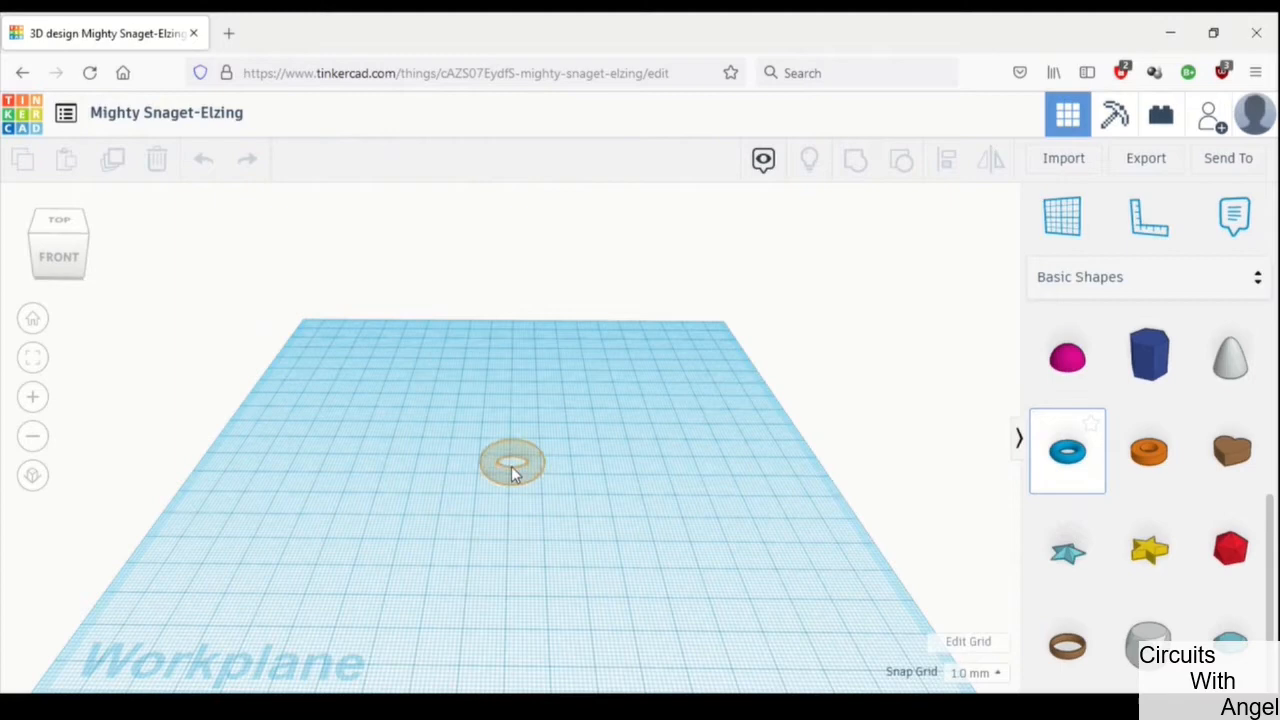
left_click(513, 463)
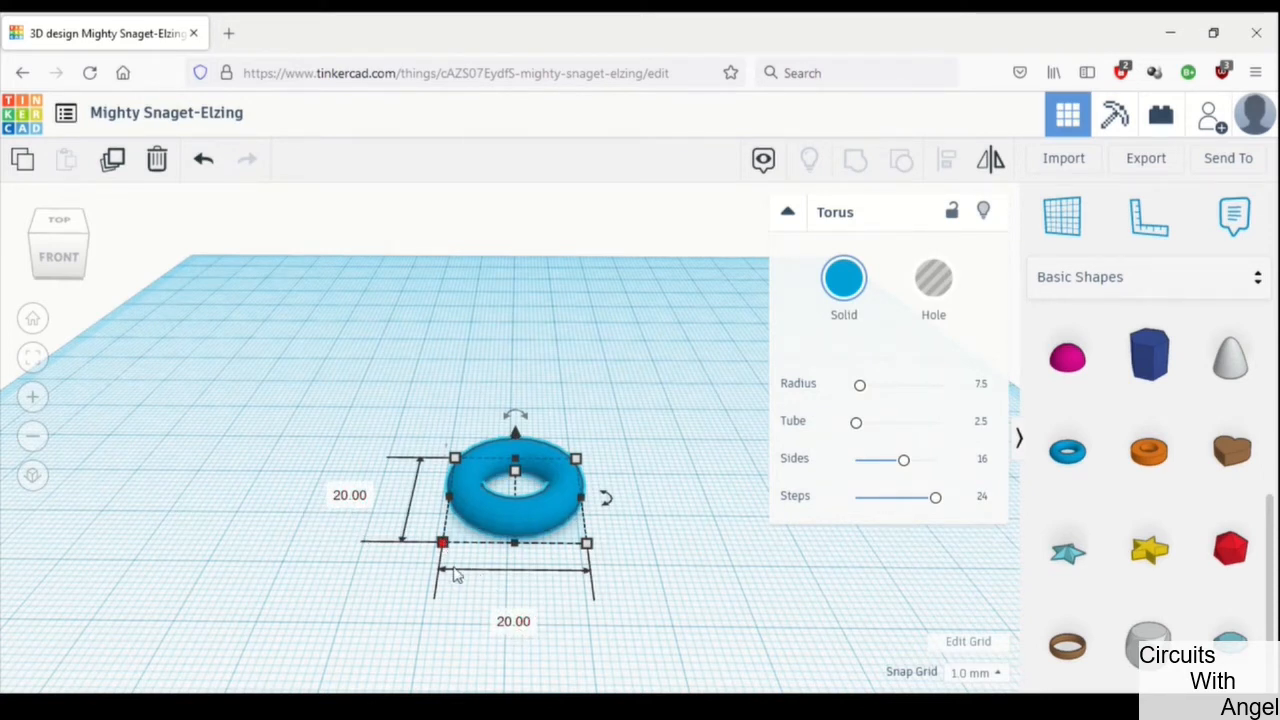
mouse_move(408, 552)
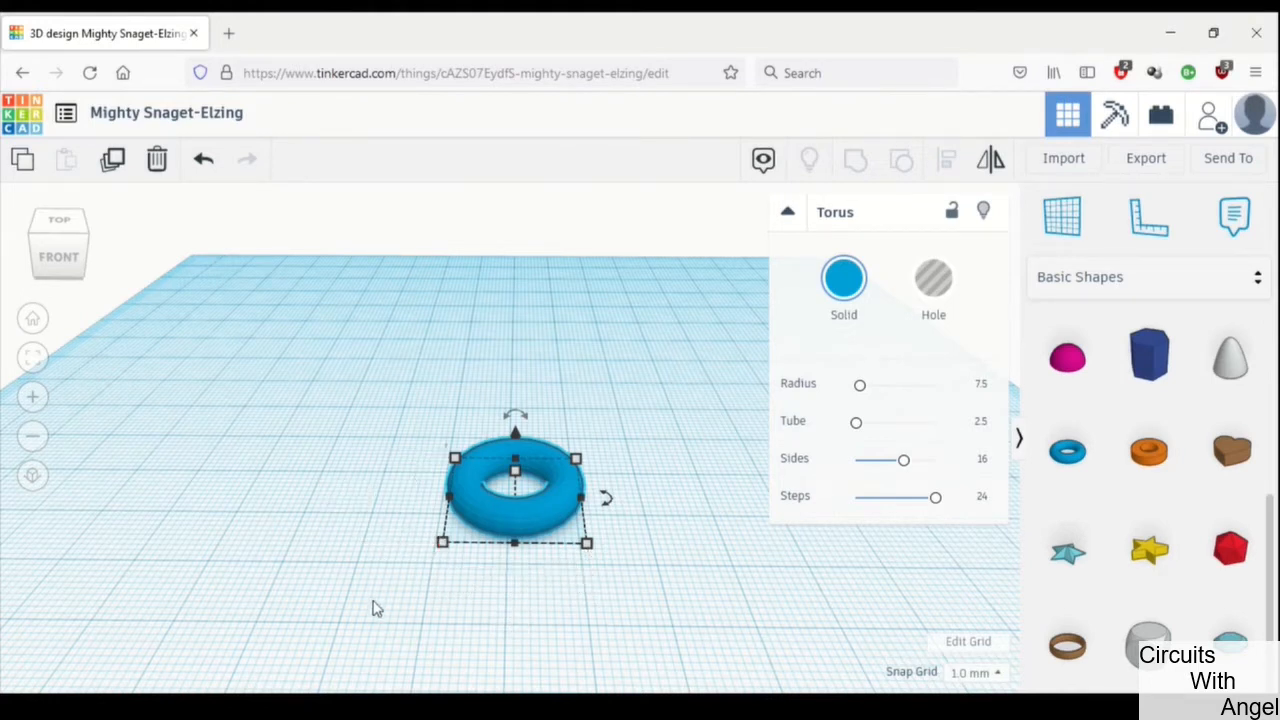
mouse_move(603, 549)
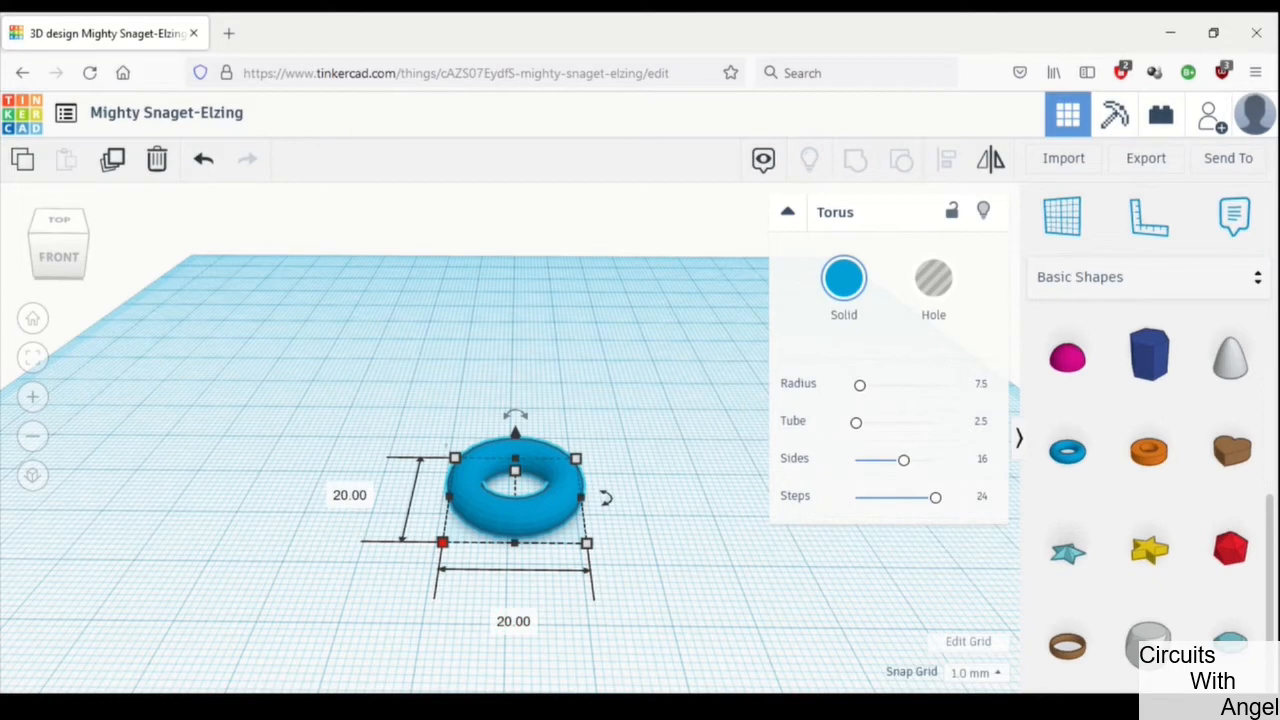
mouse_move(658, 660)
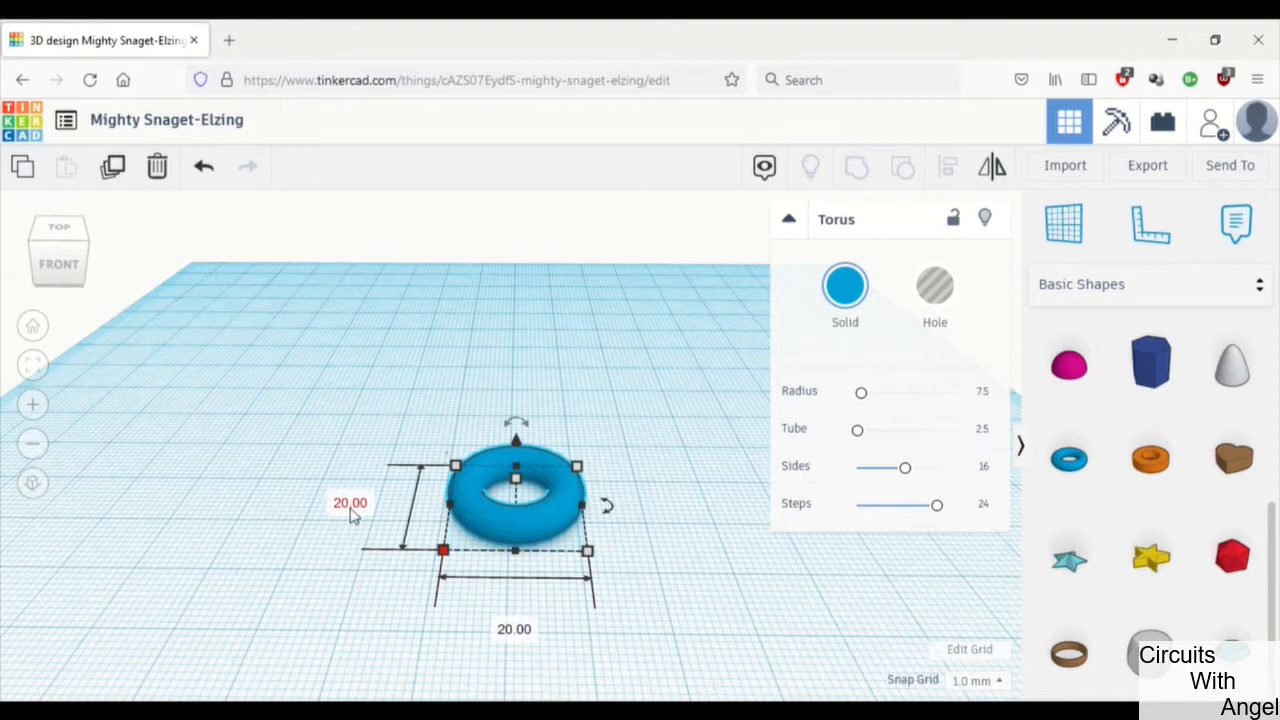
mouse_move(380, 538)
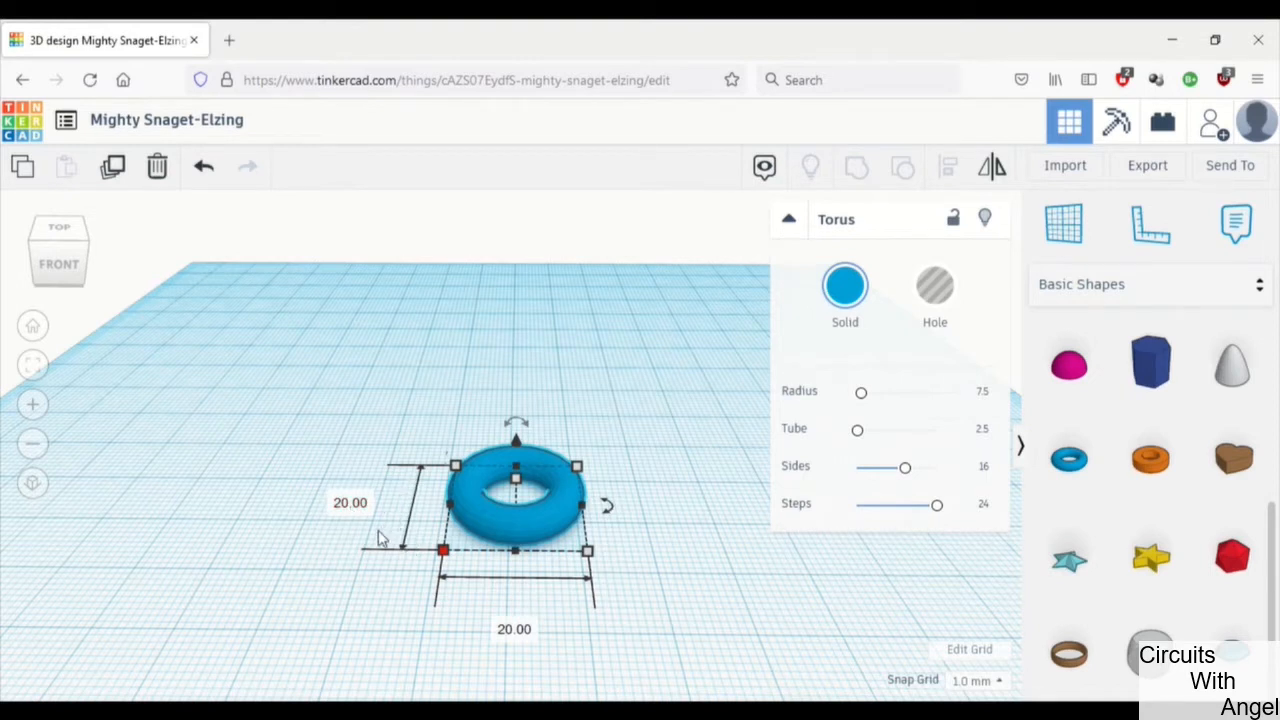
mouse_move(480, 622)
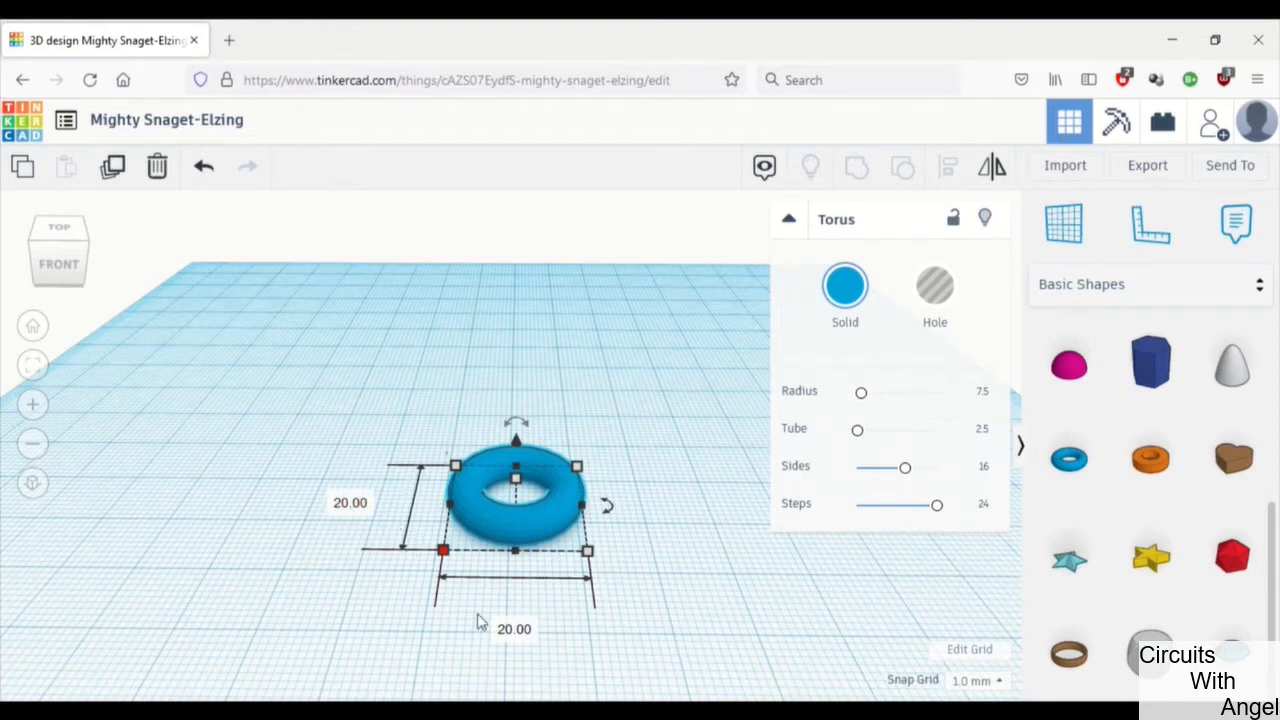
left_click(500, 620)
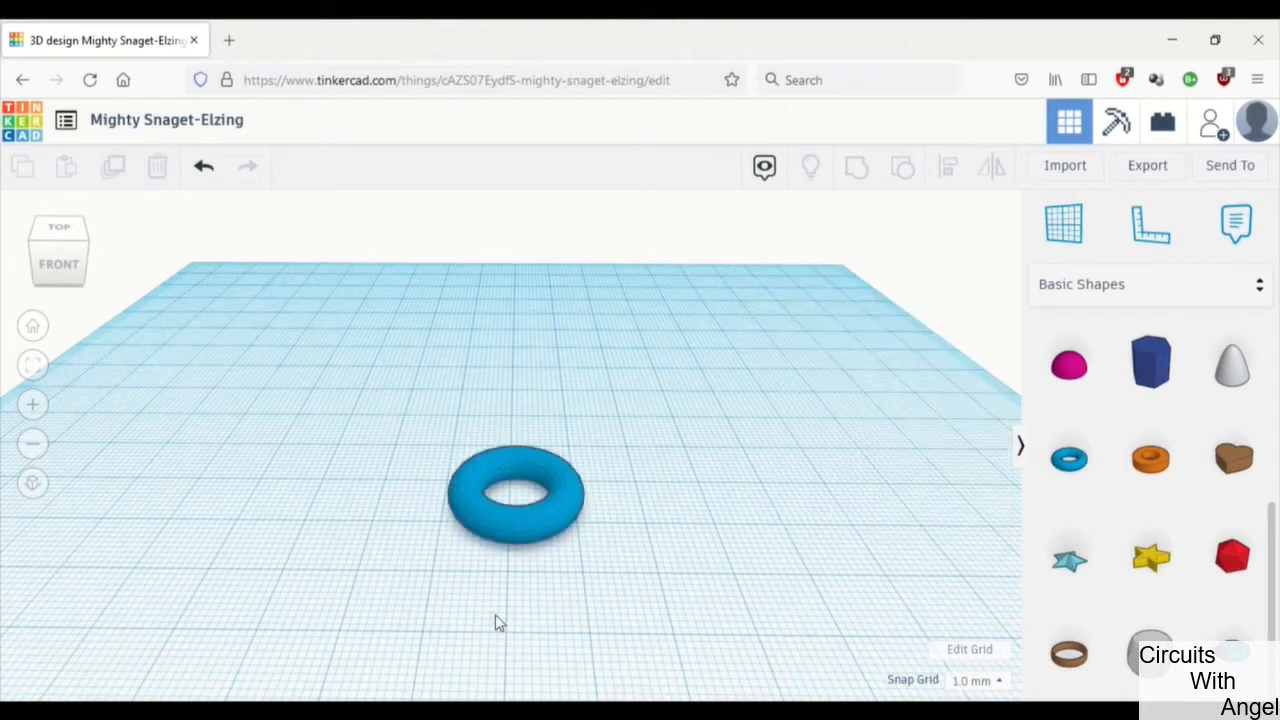
mouse_move(520, 538)
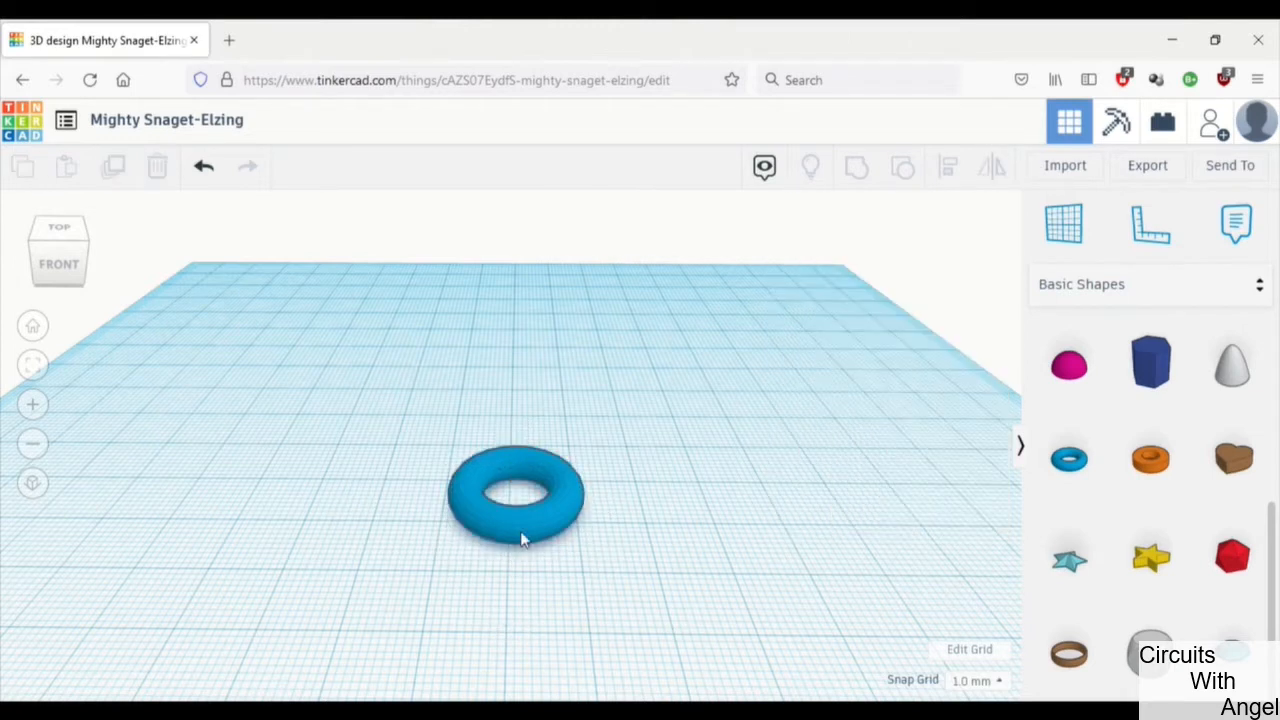
left_click(515, 495)
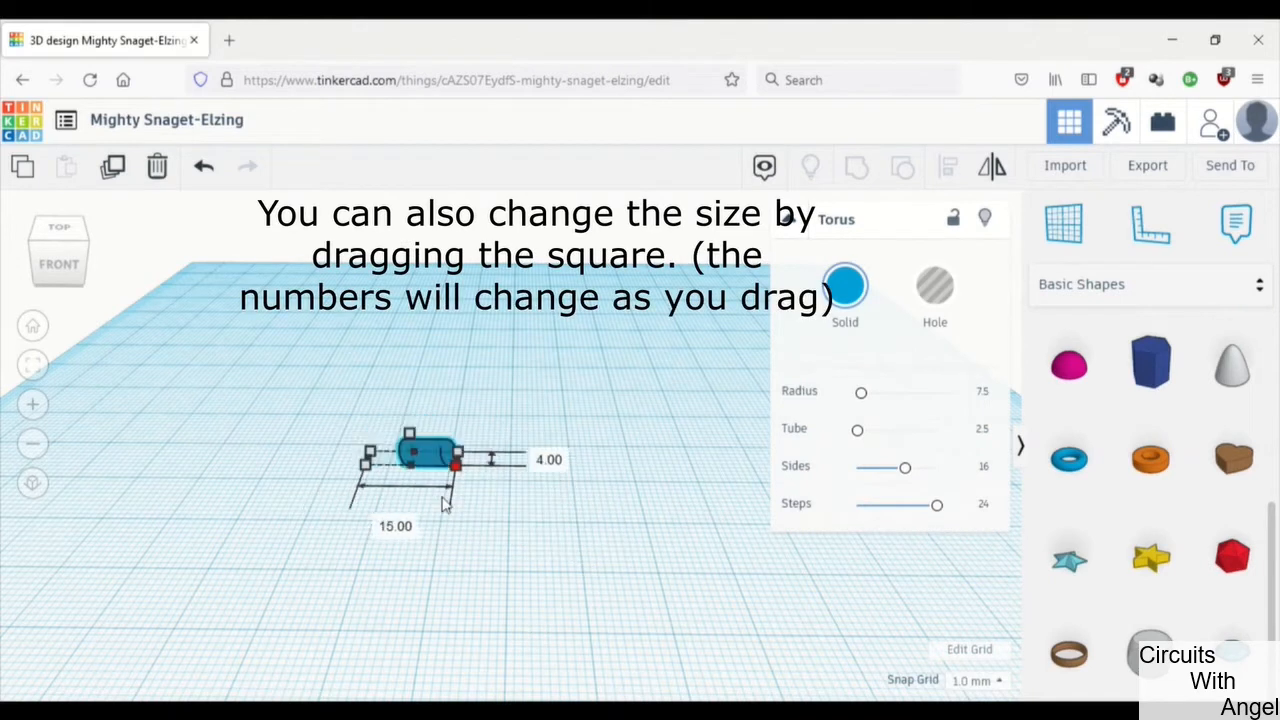
left_click_drag(455, 463, 448, 513)
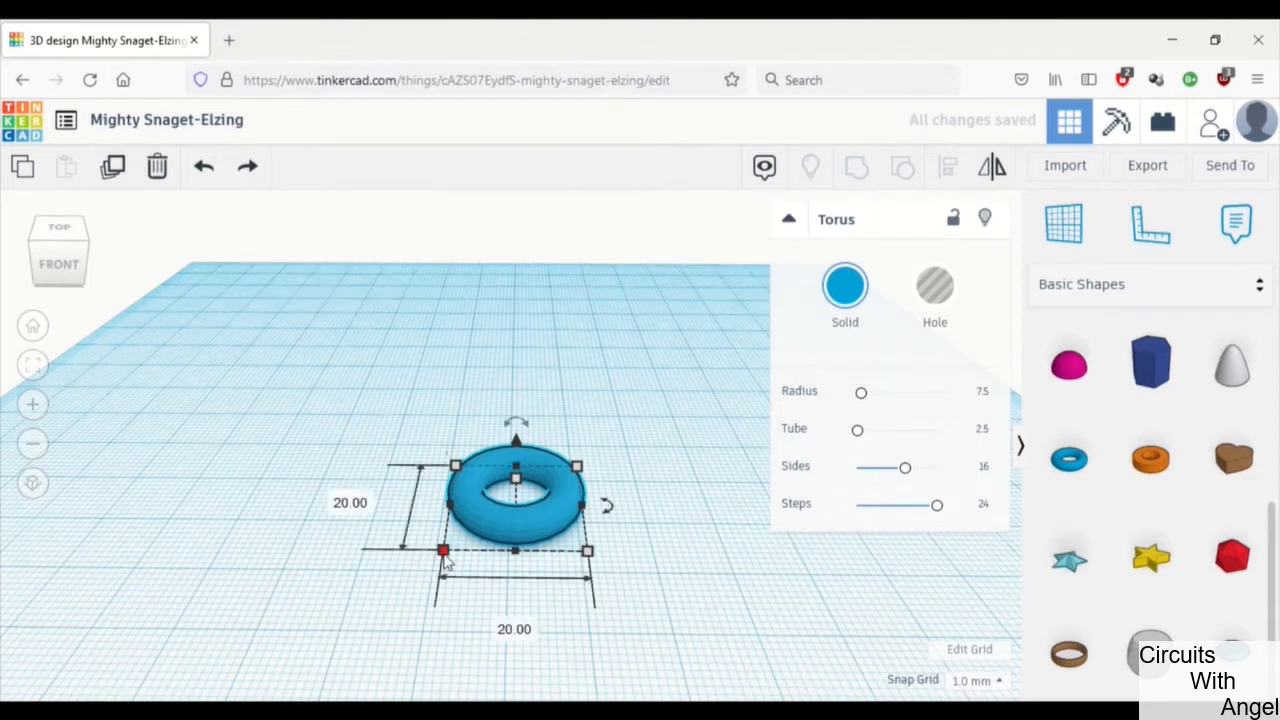
Set the torus dimensions to 30 and 30 mm, then reselect it.
left_click(350, 502)
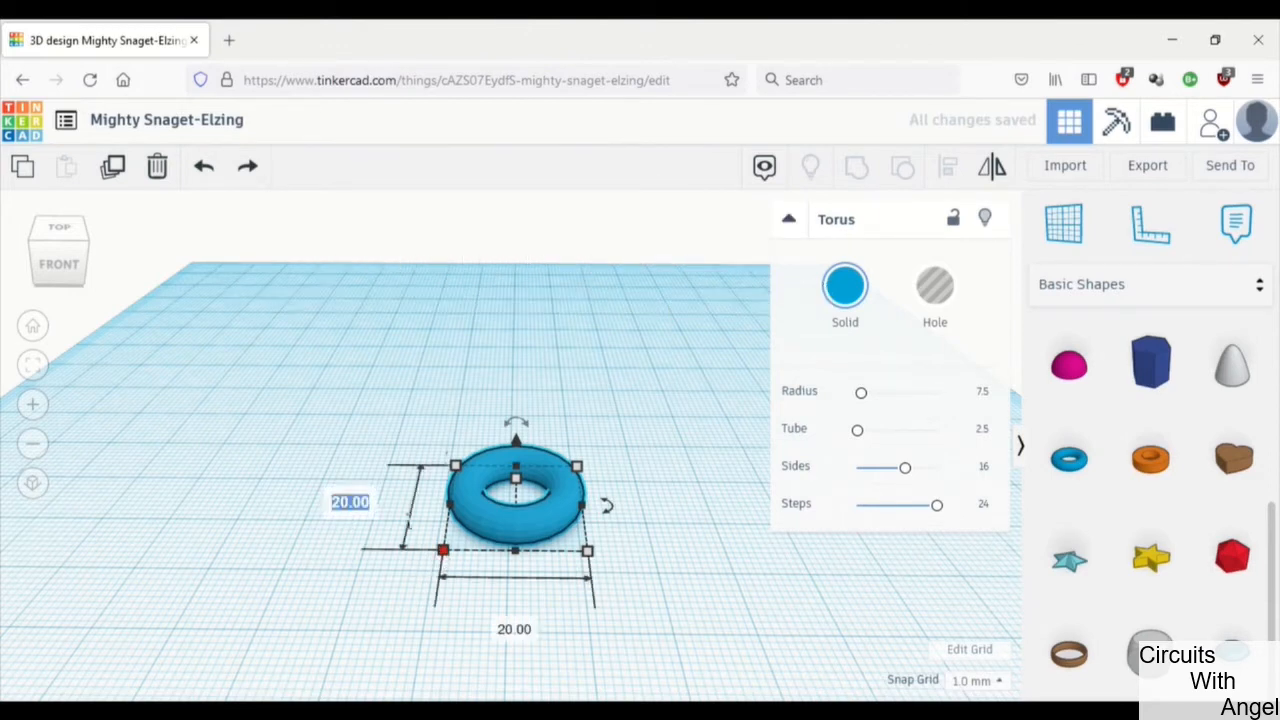
type("3030")
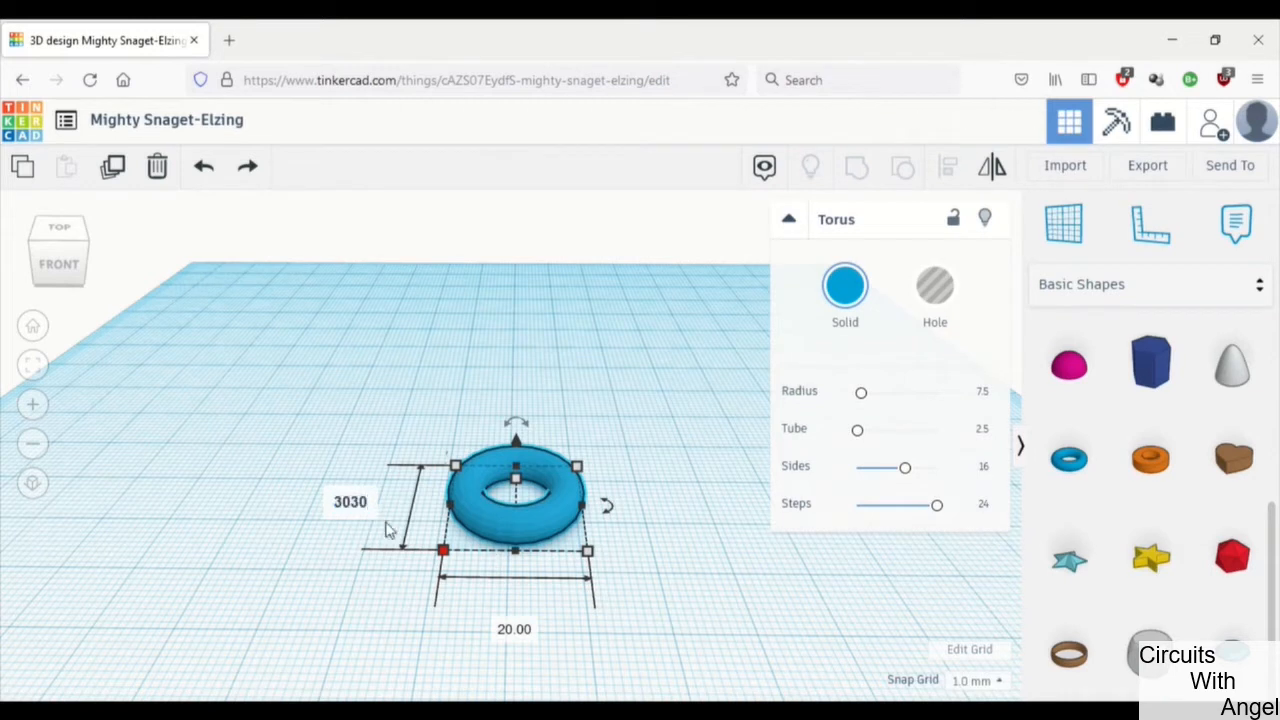
mouse_move(500, 640)
type("30")
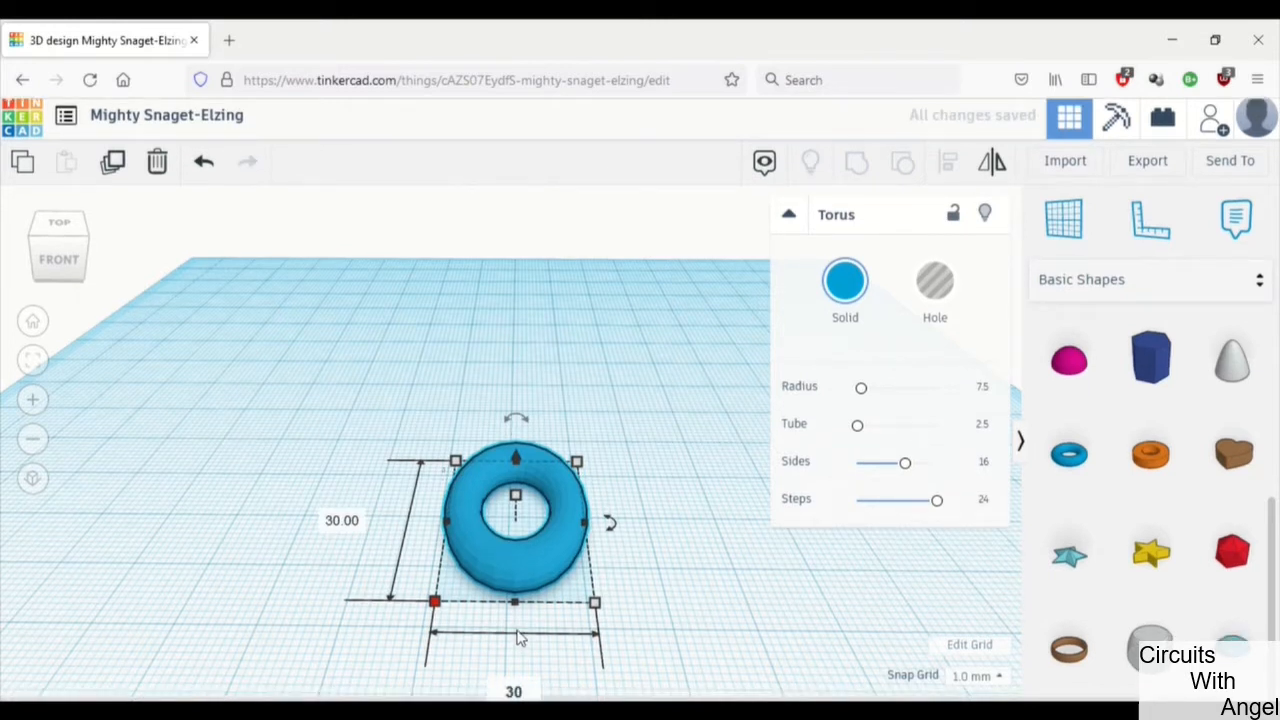
left_click(670, 620)
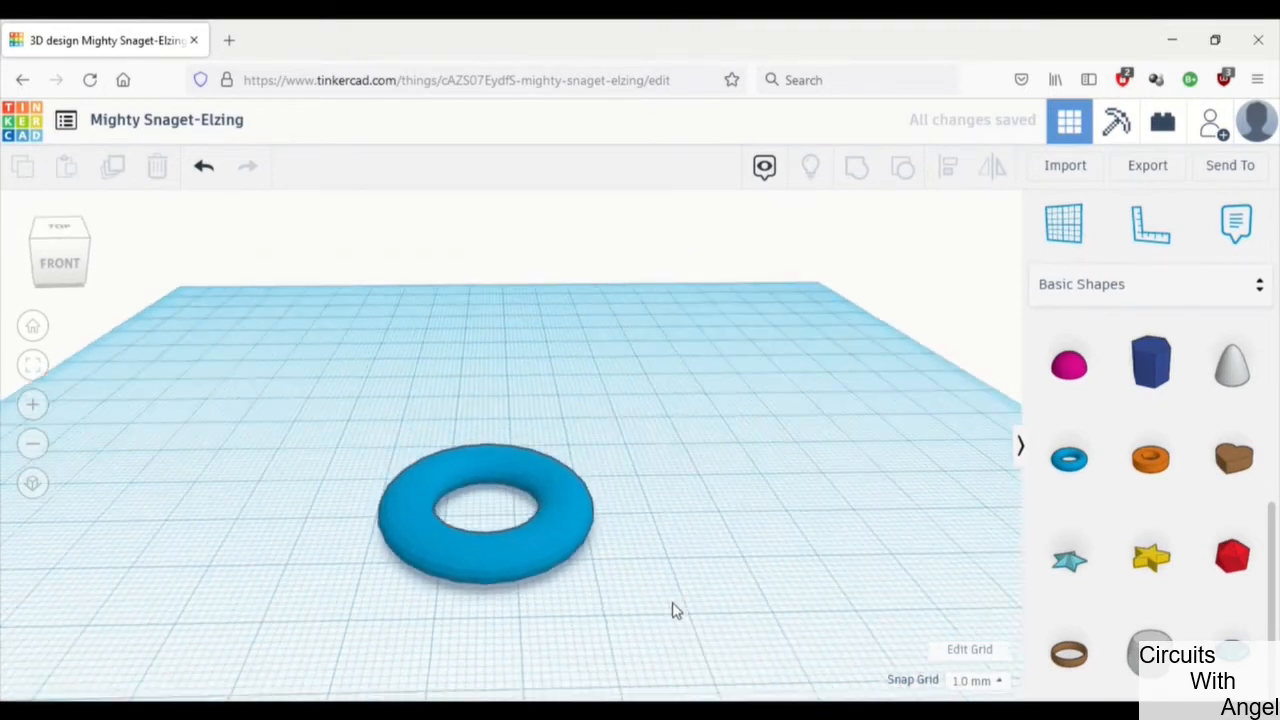
left_click(485, 515)
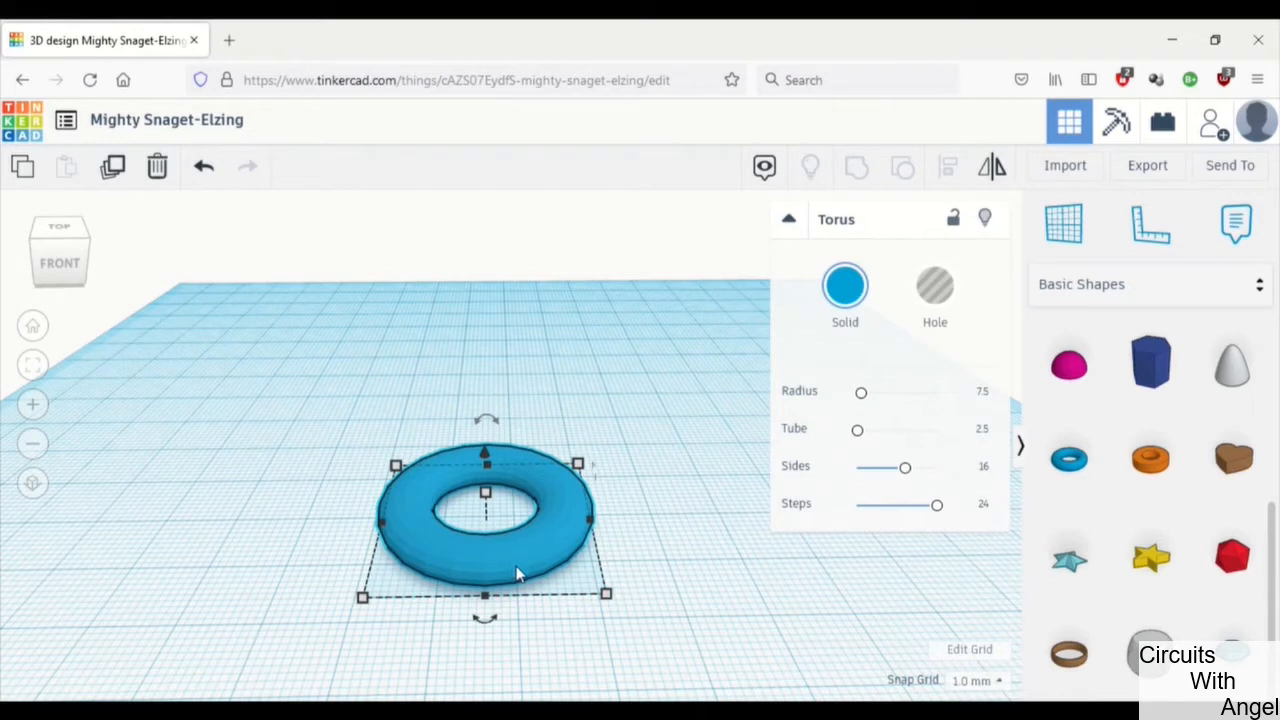
mouse_move(575, 668)
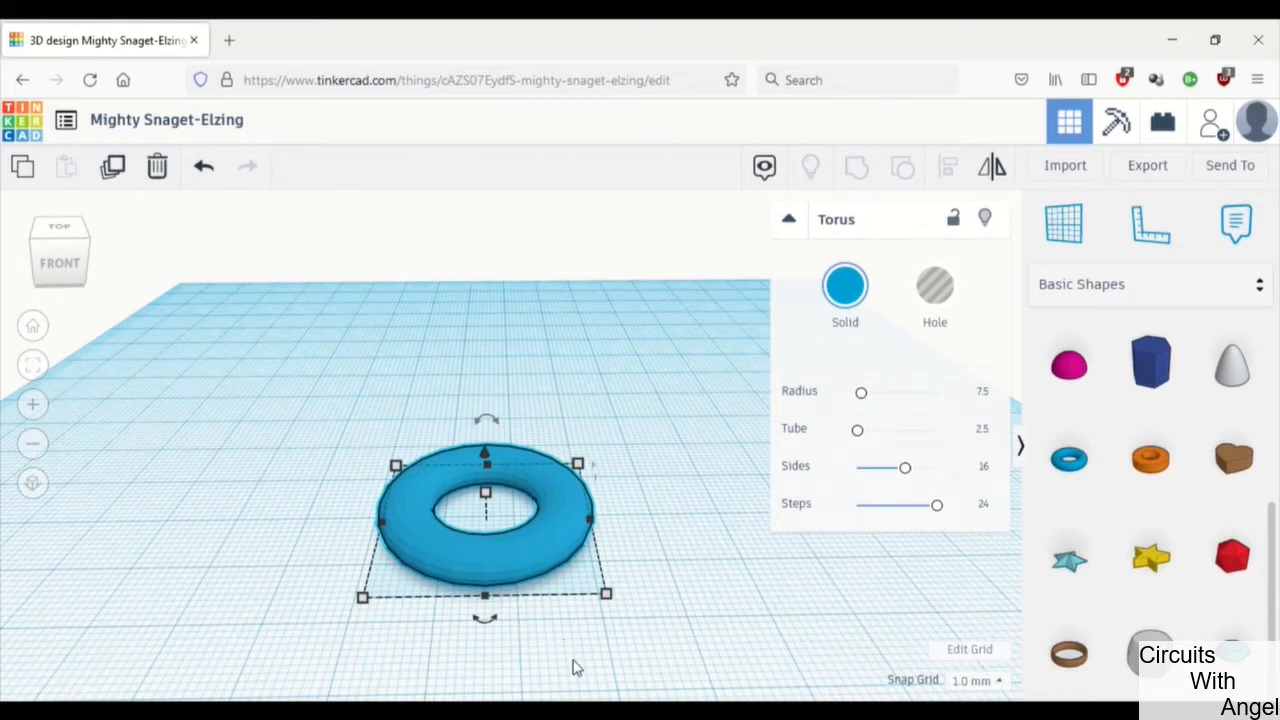
mouse_move(553, 678)
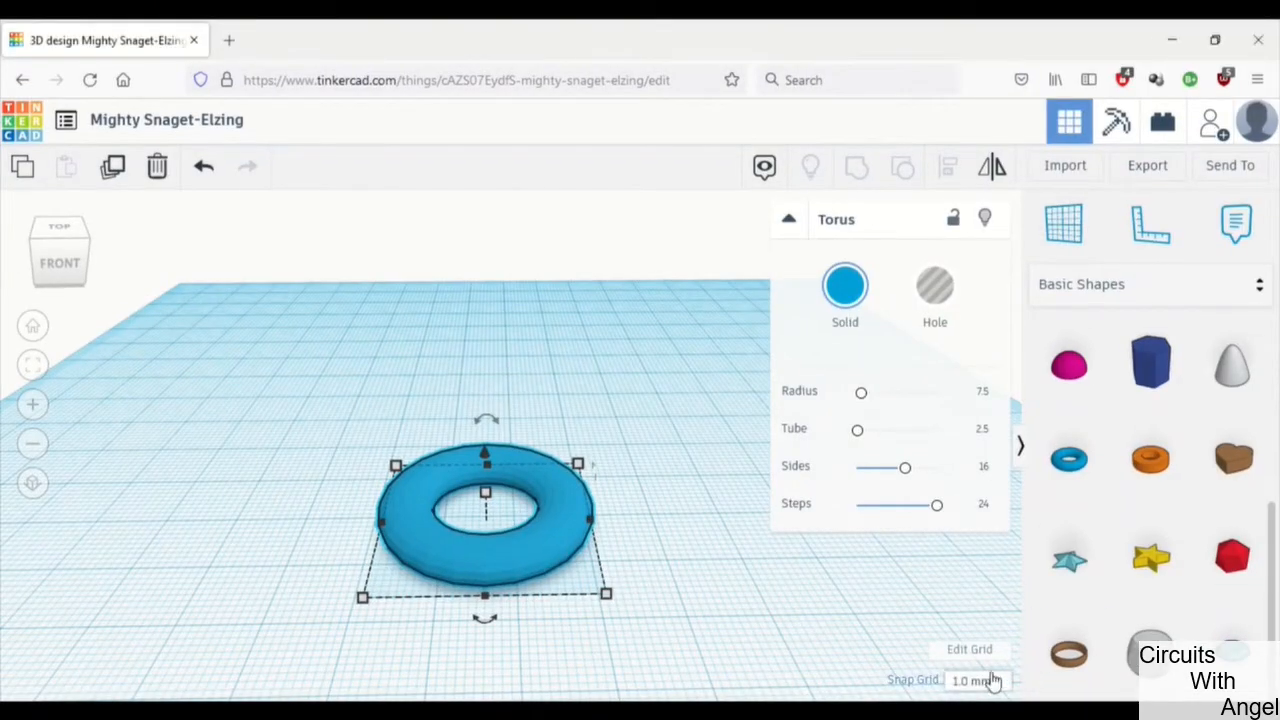
left_click(969, 649)
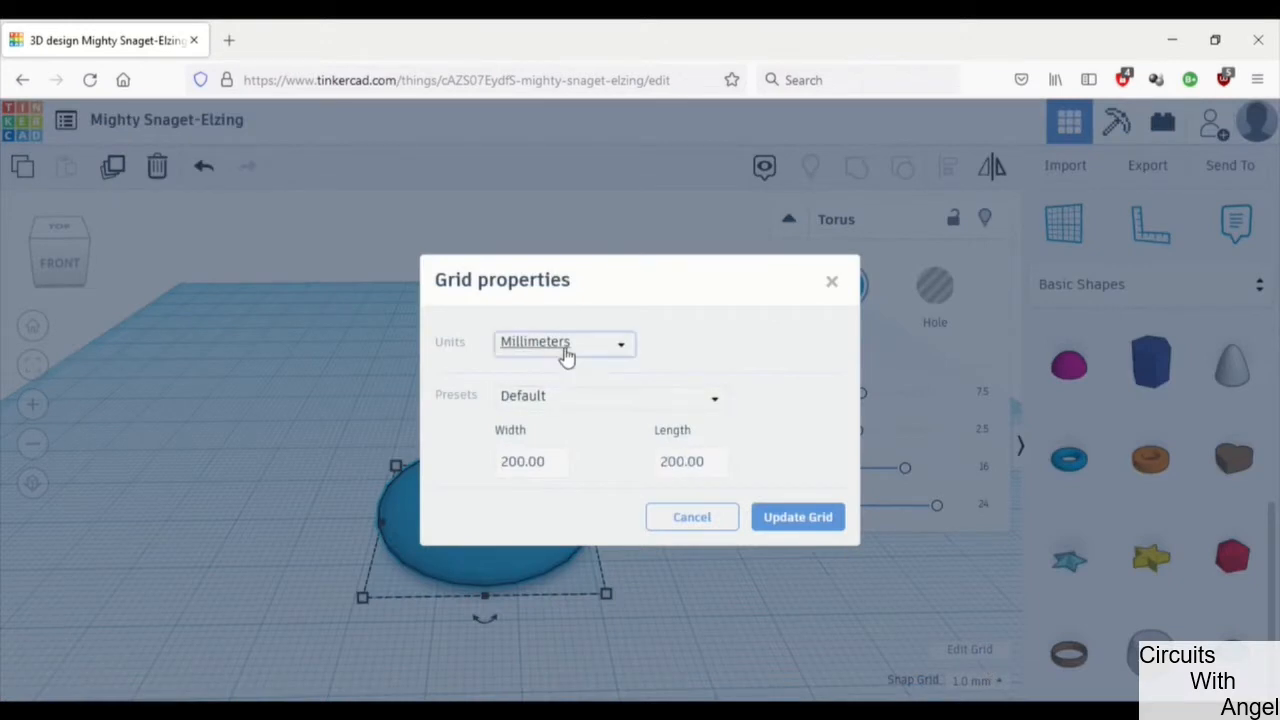
left_click(563, 341)
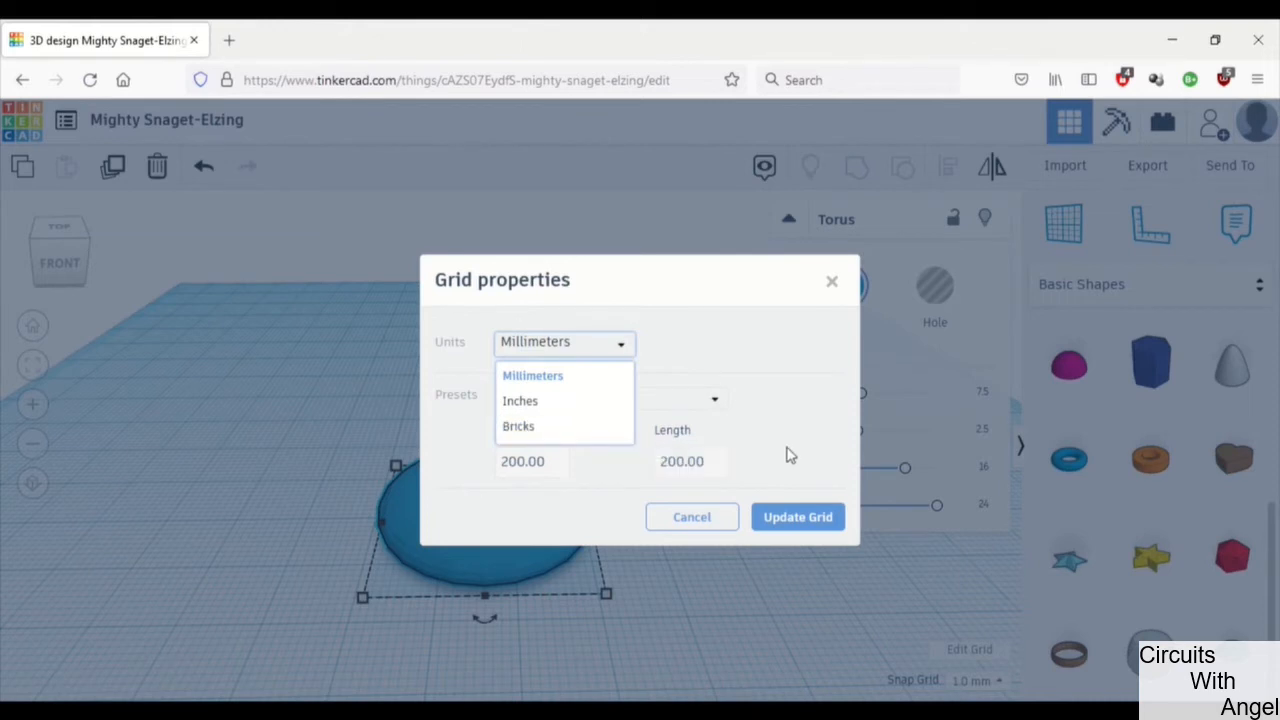
left_click(534, 341)
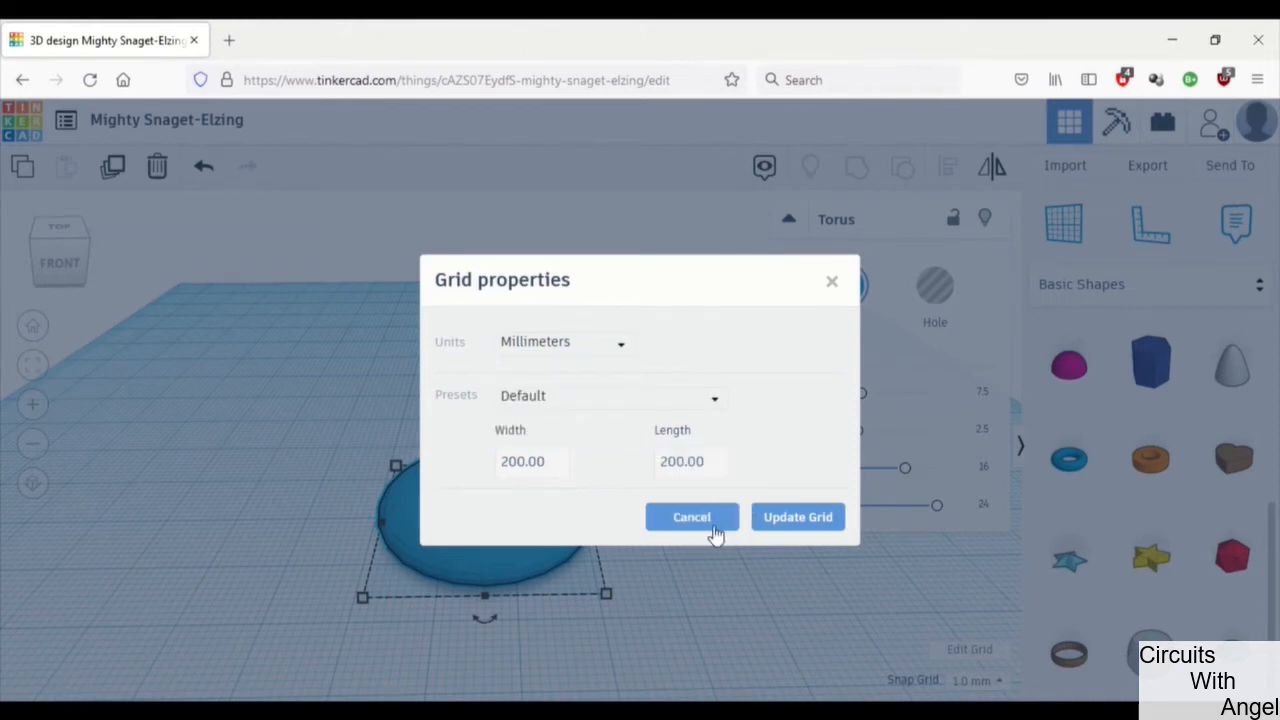
left_click(691, 517)
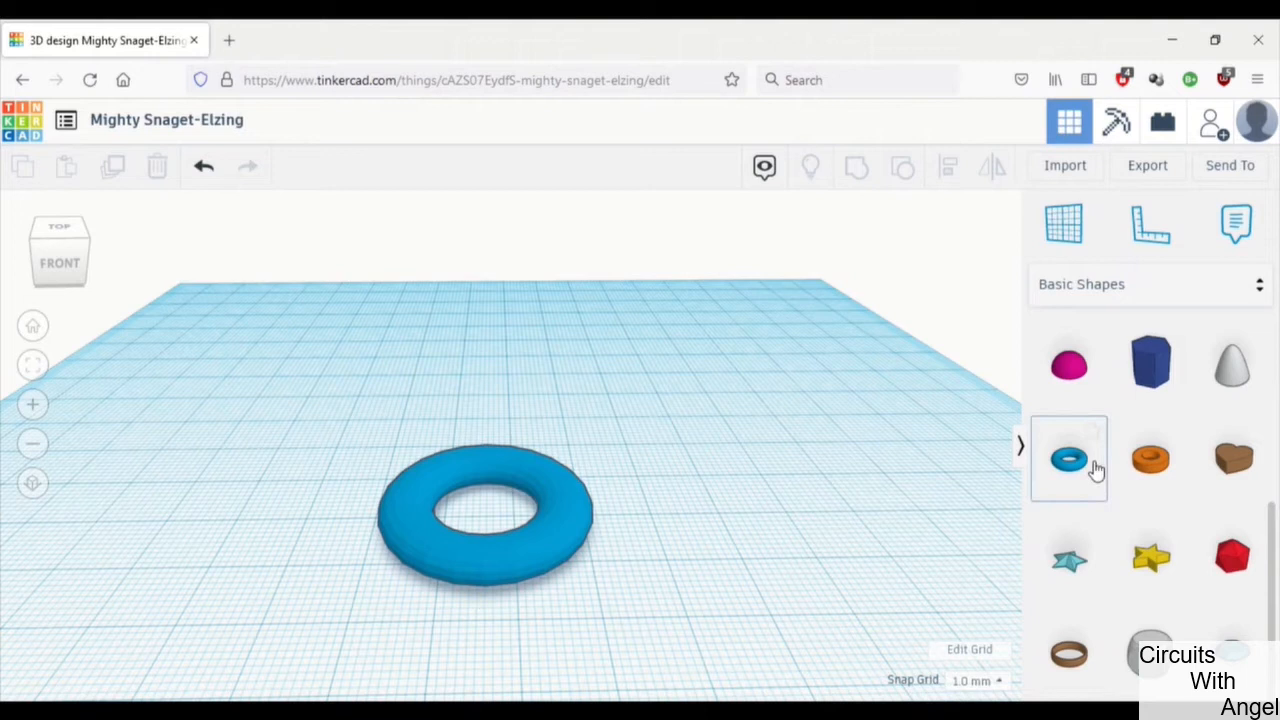
Drag a second 20 by 20 mm torus right of the first and edit its size.
left_click_drag(1068, 458, 755, 560)
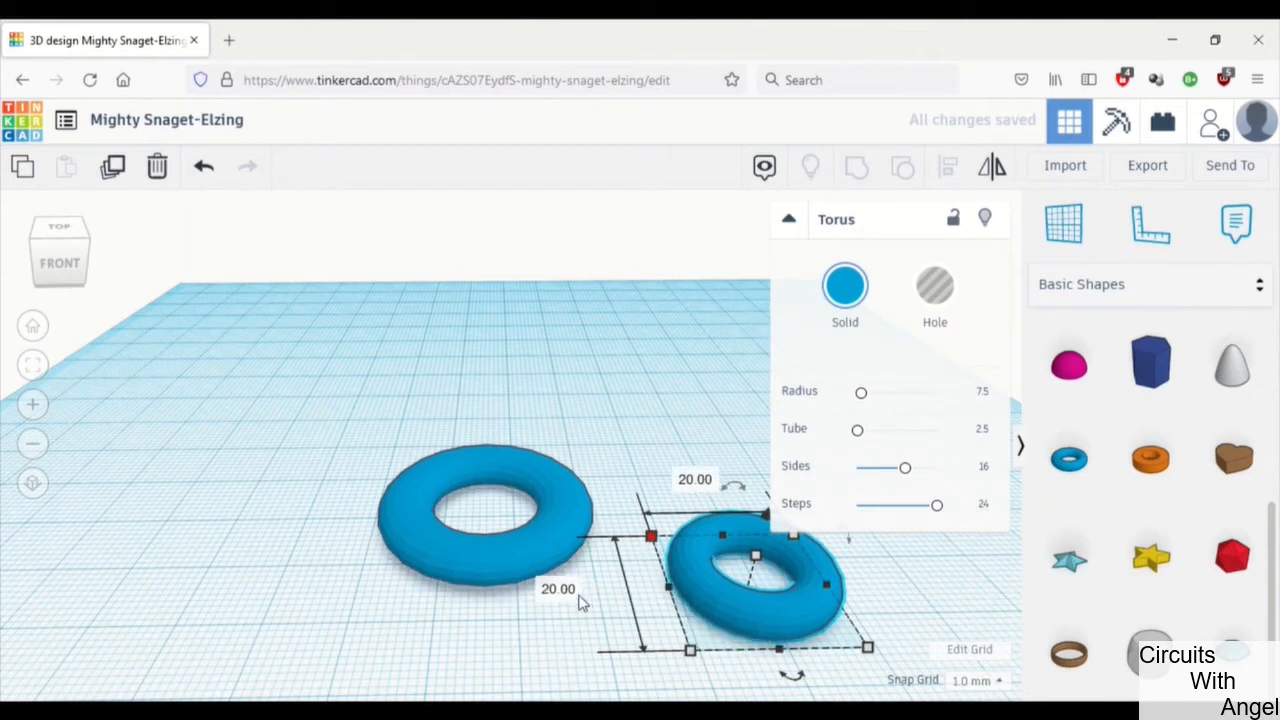
double_click(557, 587)
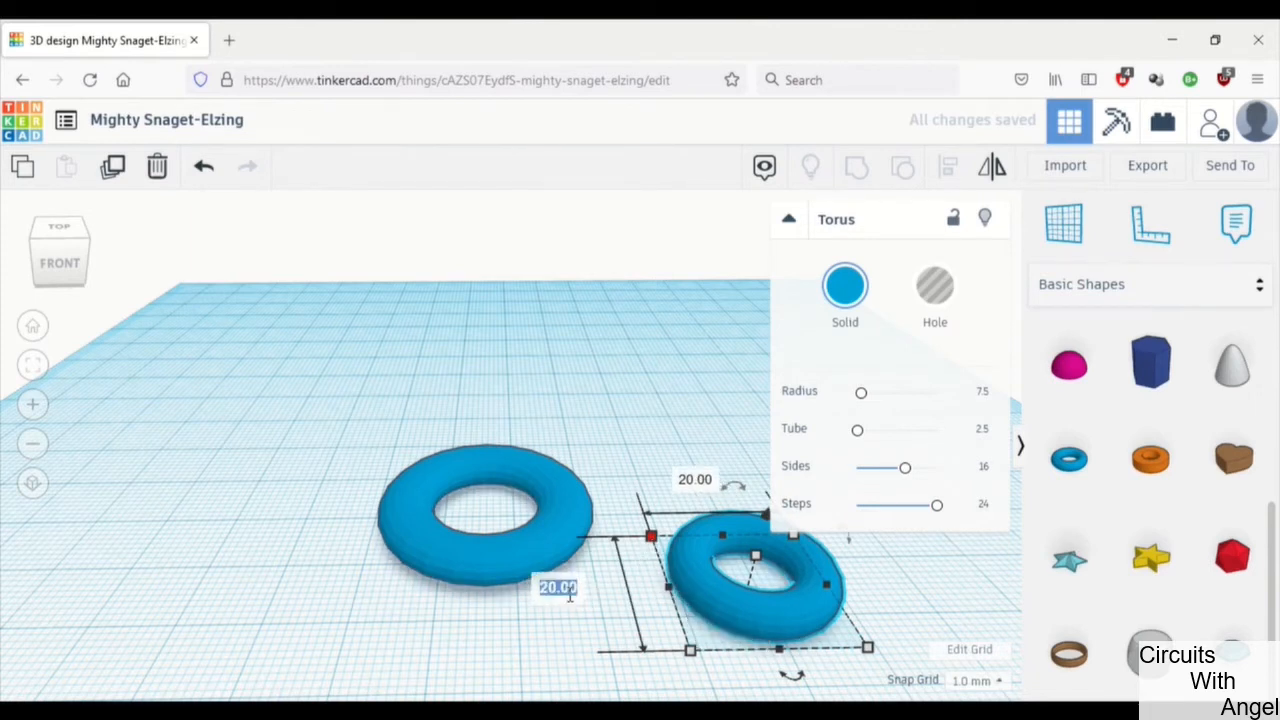